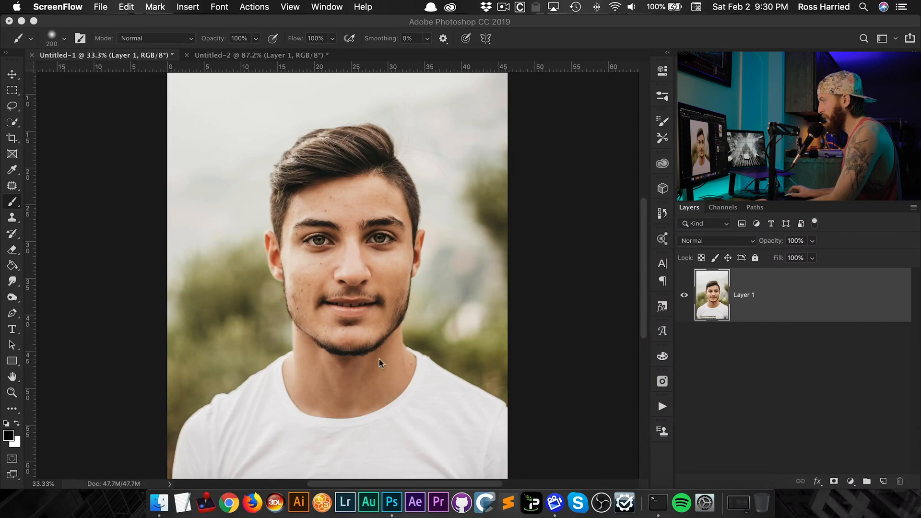
pyautogui.moveTo(354, 189)
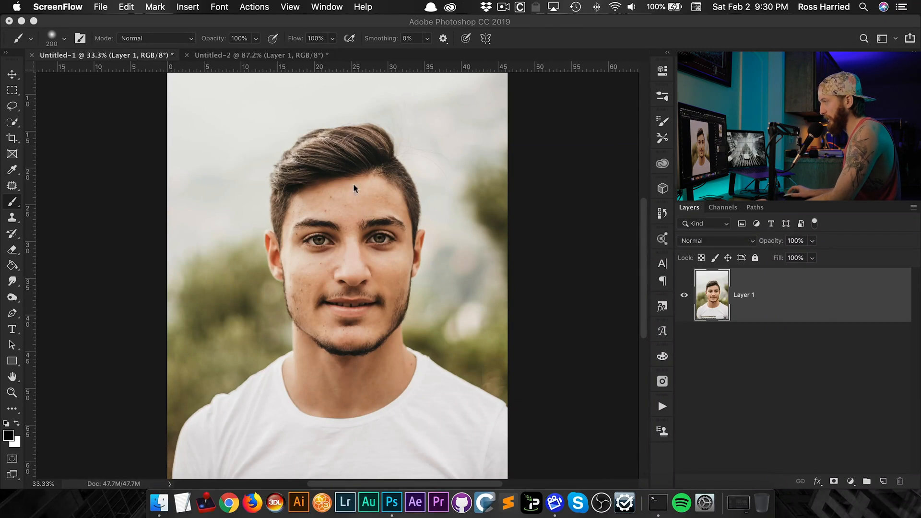
pyautogui.moveTo(333, 270)
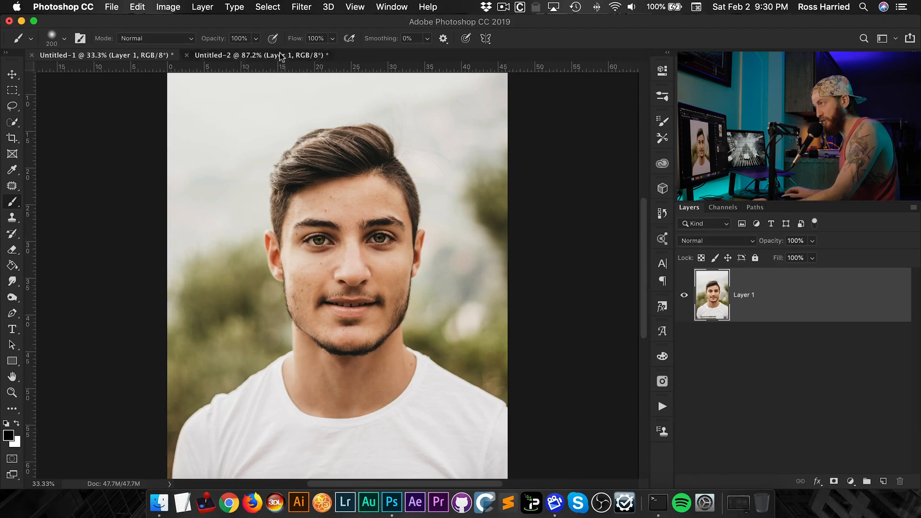
# Switch to the woman's portrait in Untitled-2 to copy her photo into Untitled-1.
pyautogui.click(261, 55)
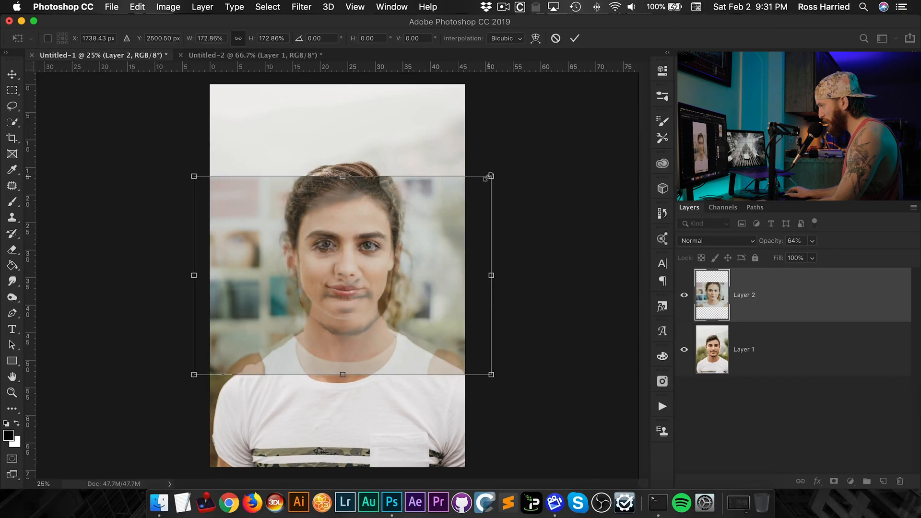
# Enlarge the woman's face to fit the man's, then restore Layer 2 to 100% opacity.
pyautogui.moveTo(491, 176); pyautogui.dragTo(508, 174)
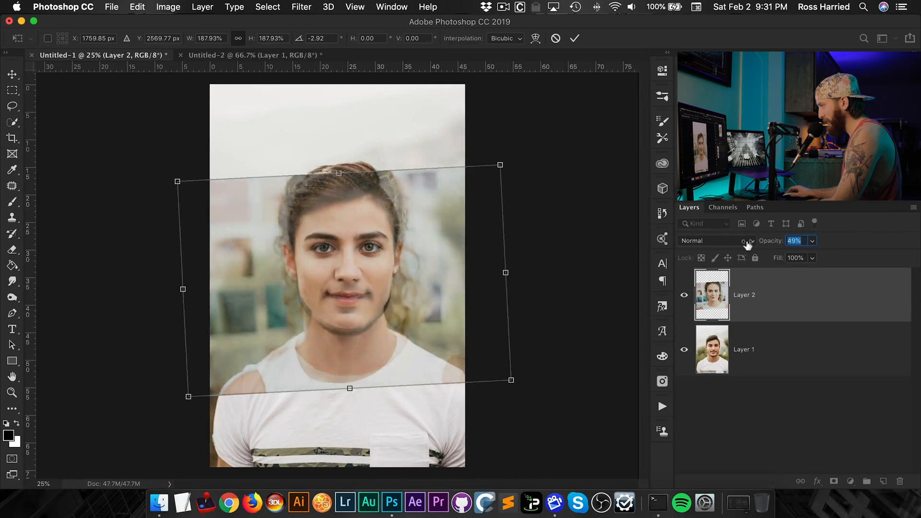
pyautogui.moveTo(770, 241); pyautogui.dragTo(790, 241)
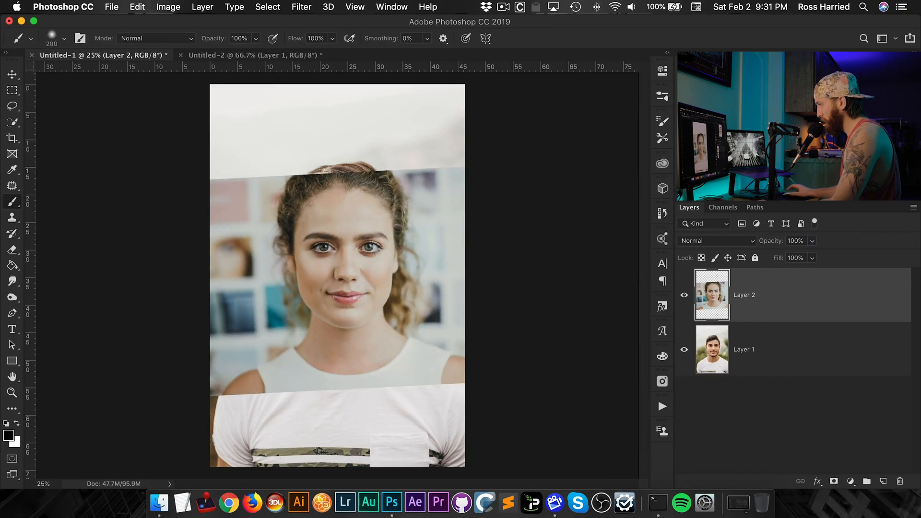
# Lasso around the woman's eyes, nose and mouth and add a layer mask from it.
pyautogui.click(354, 6)
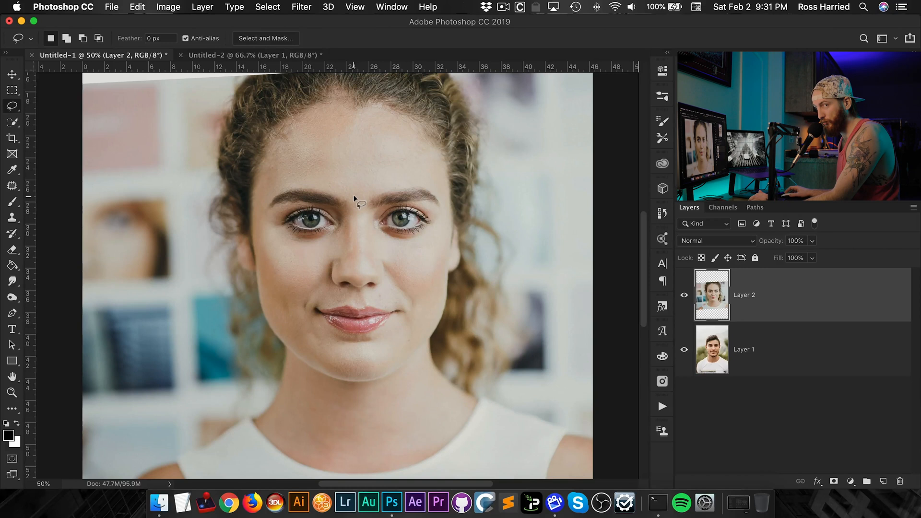
pyautogui.moveTo(359, 201); pyautogui.dragTo(265, 210)
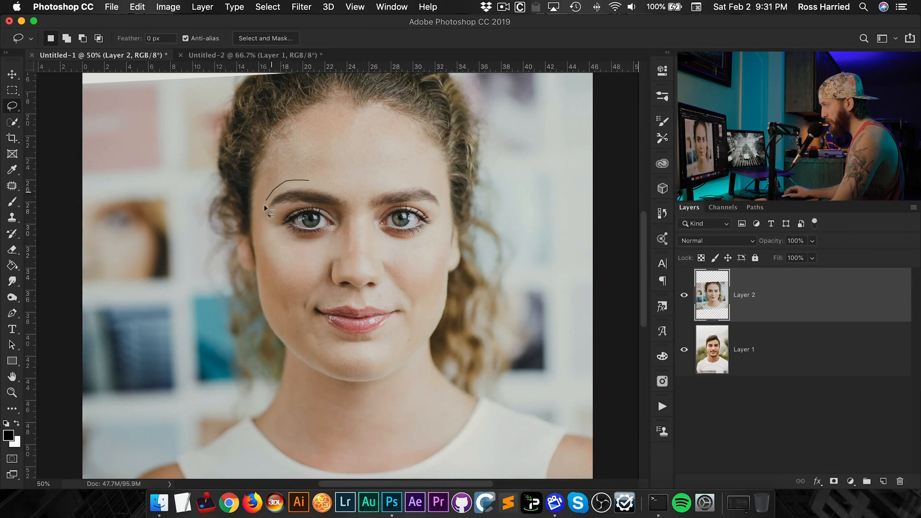
pyautogui.moveTo(270, 211); pyautogui.dragTo(379, 361)
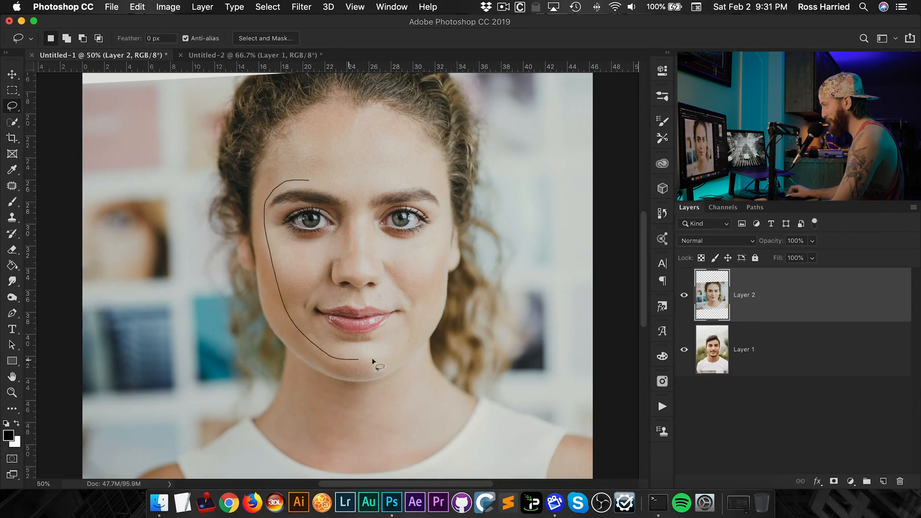
pyautogui.moveTo(376, 362); pyautogui.dragTo(440, 191)
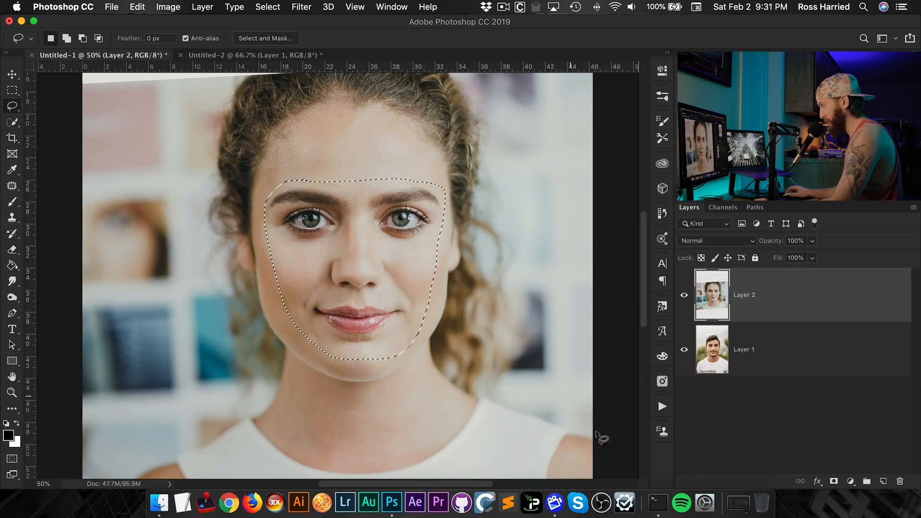
pyautogui.click(834, 482)
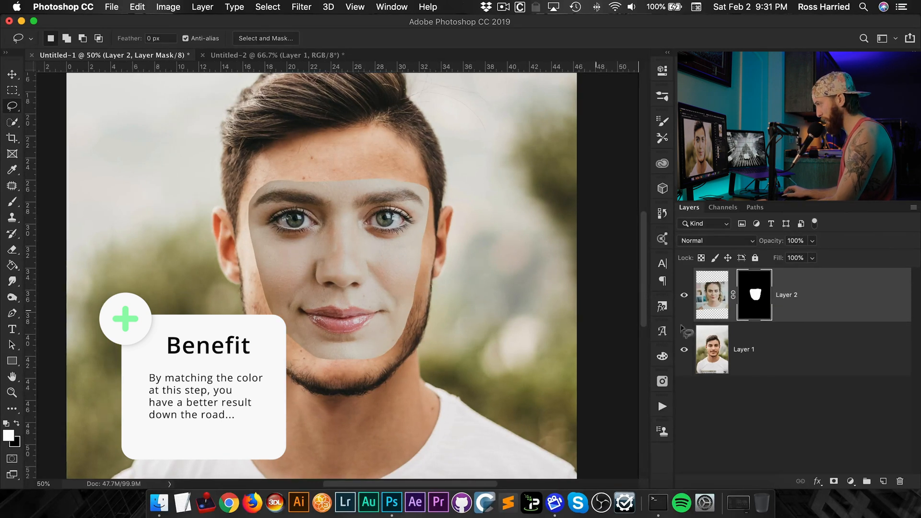
# Apply Layer 2's mask permanently and load the face cutout as a selection.
pyautogui.rightClick(753, 294)
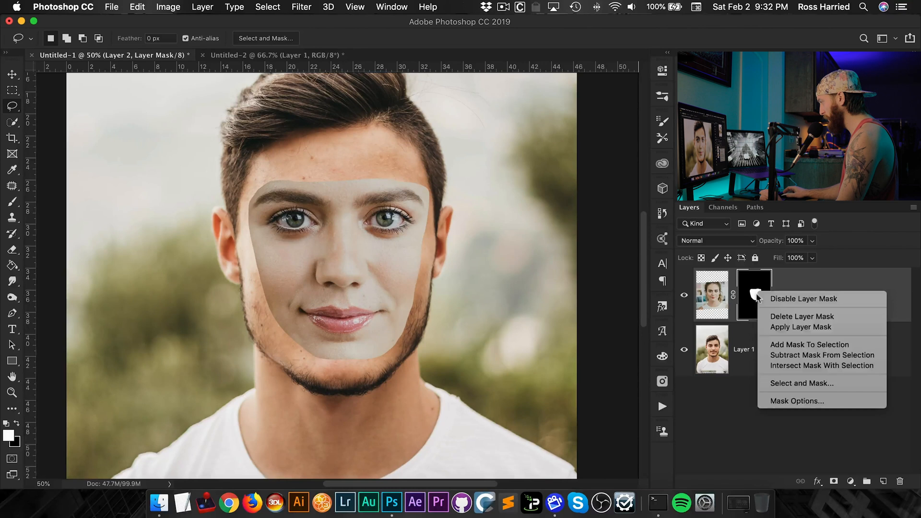
pyautogui.click(800, 327)
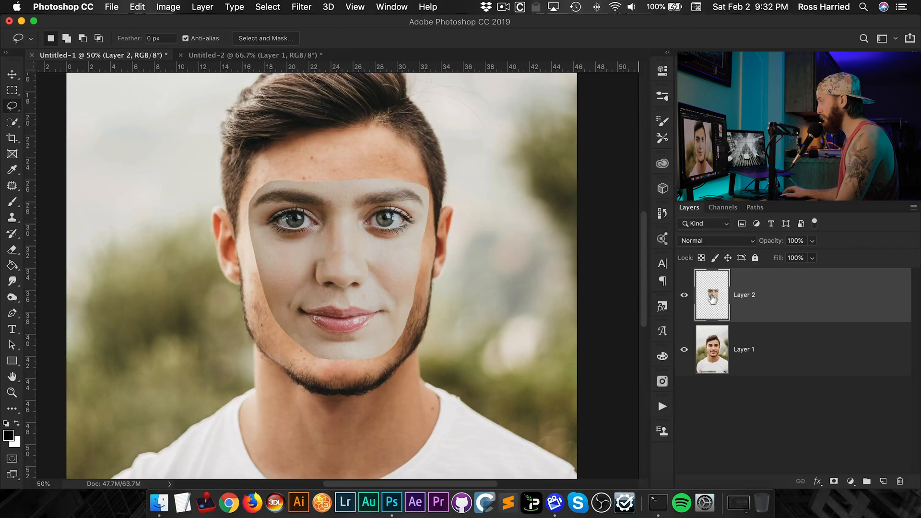
pyautogui.click(712, 295)
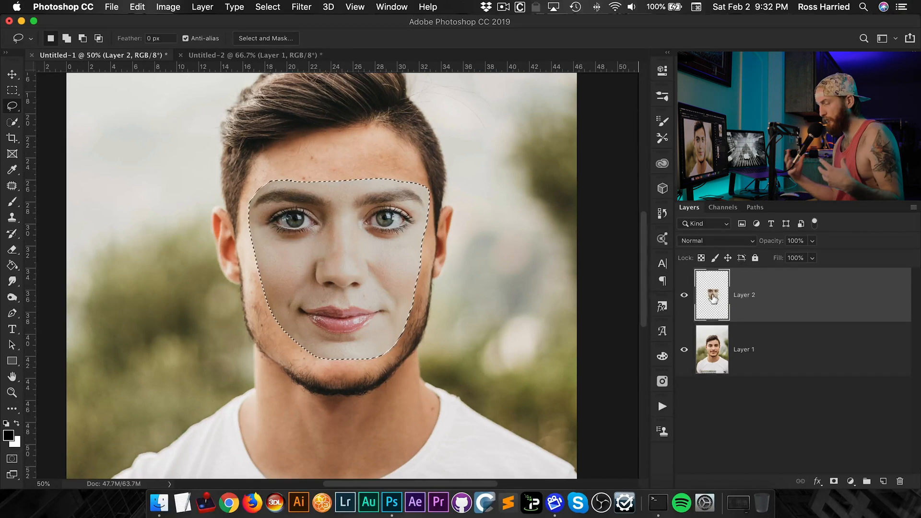
pyautogui.moveTo(712, 295)
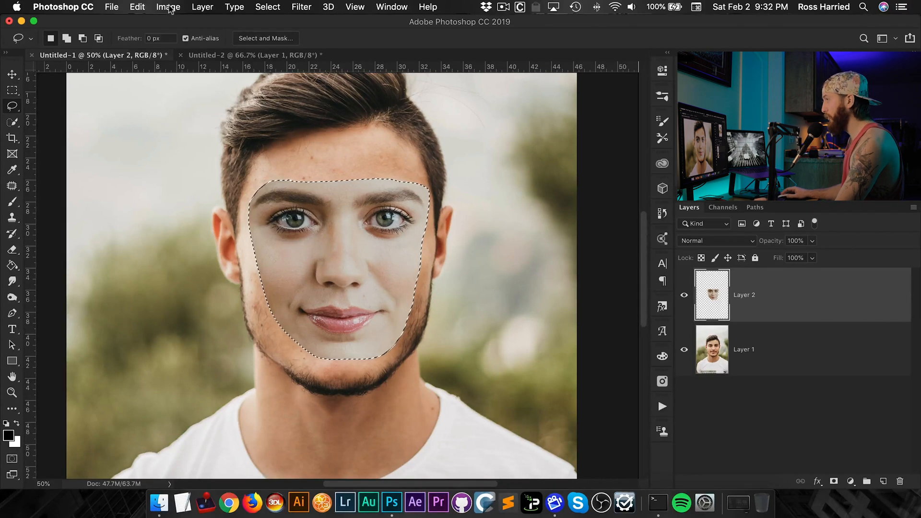
# In Match Color, use Untitled-1's Layer 1 as the colour source.
pyautogui.click(168, 6)
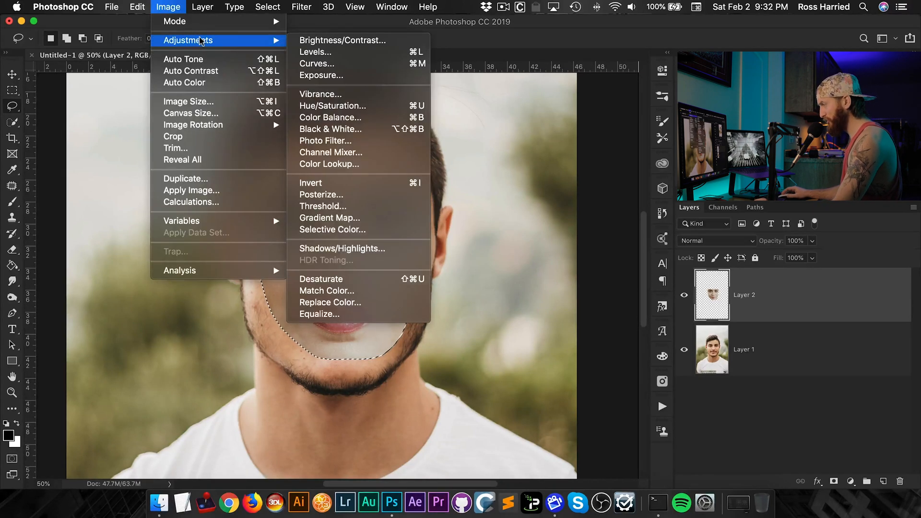
pyautogui.click(327, 291)
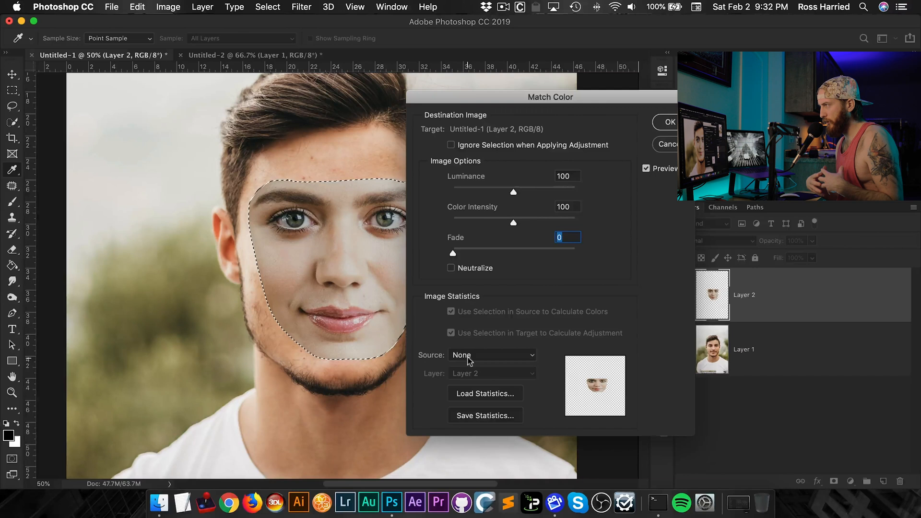
pyautogui.moveTo(470, 359)
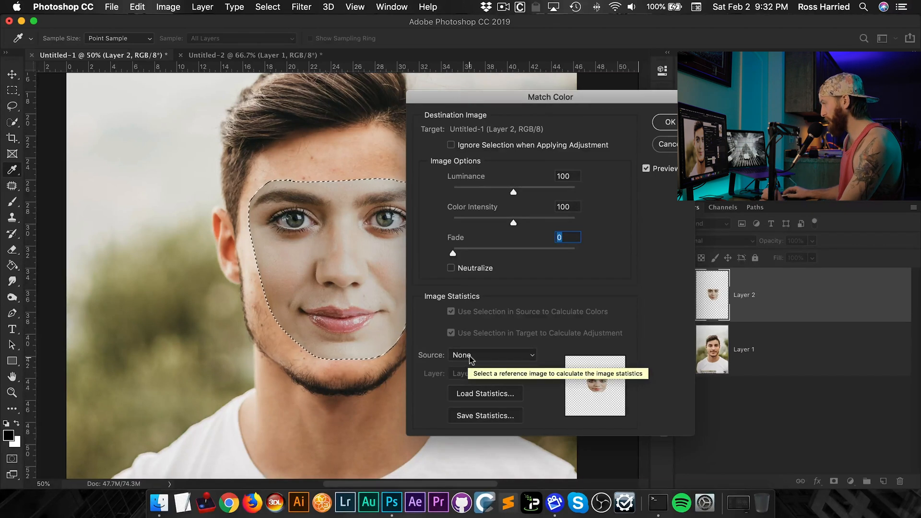
pyautogui.click(491, 355)
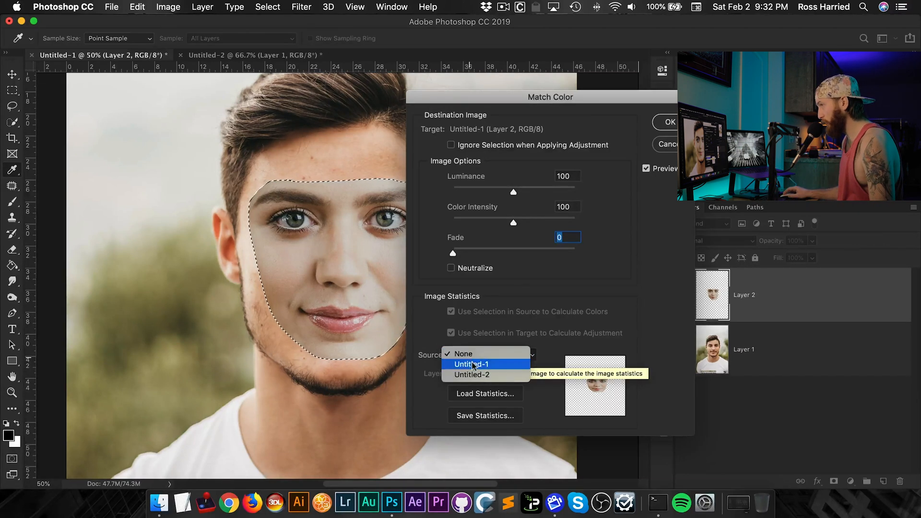
pyautogui.click(471, 364)
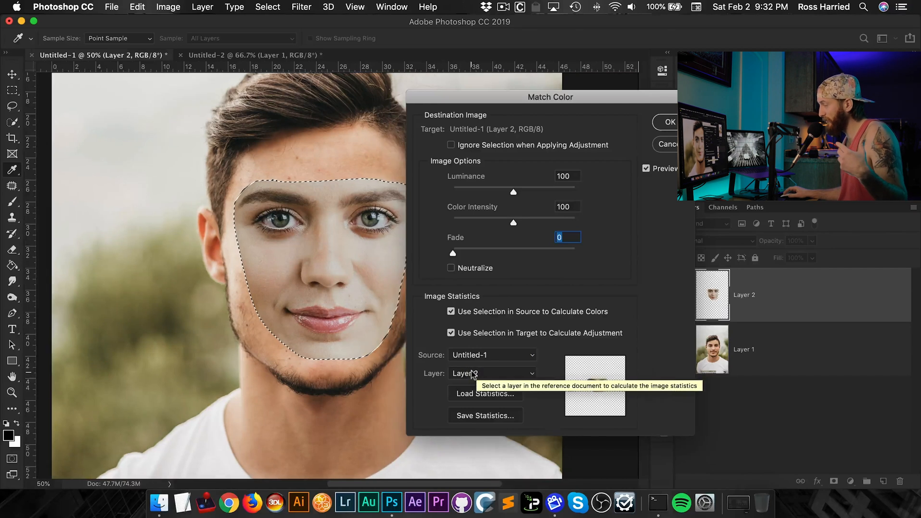
pyautogui.click(492, 373)
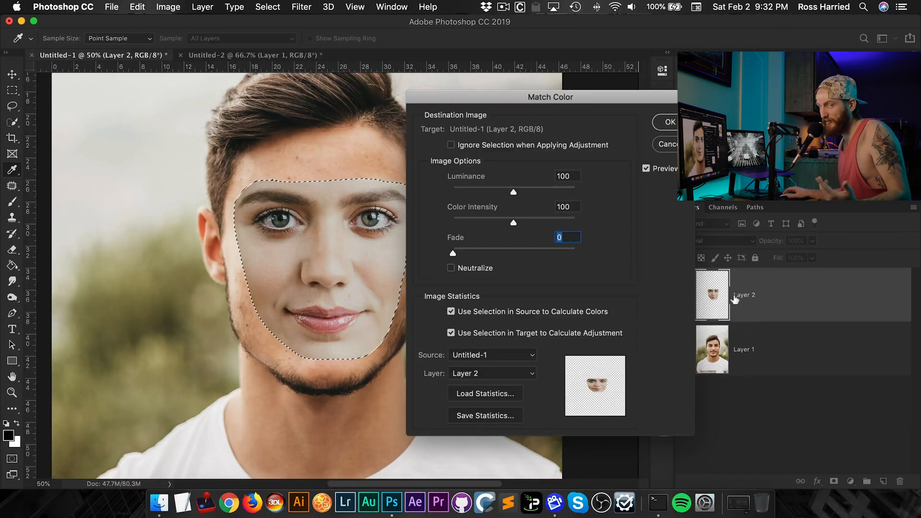
pyautogui.click(491, 373)
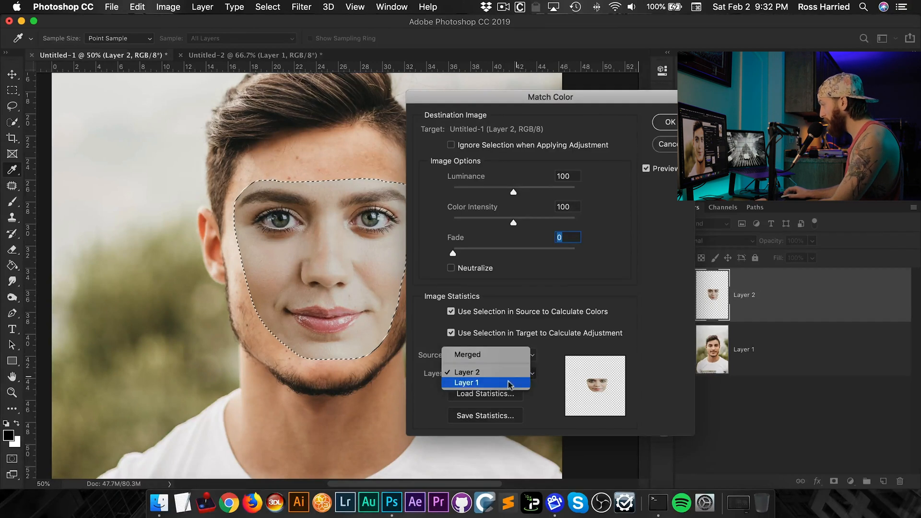
pyautogui.click(465, 383)
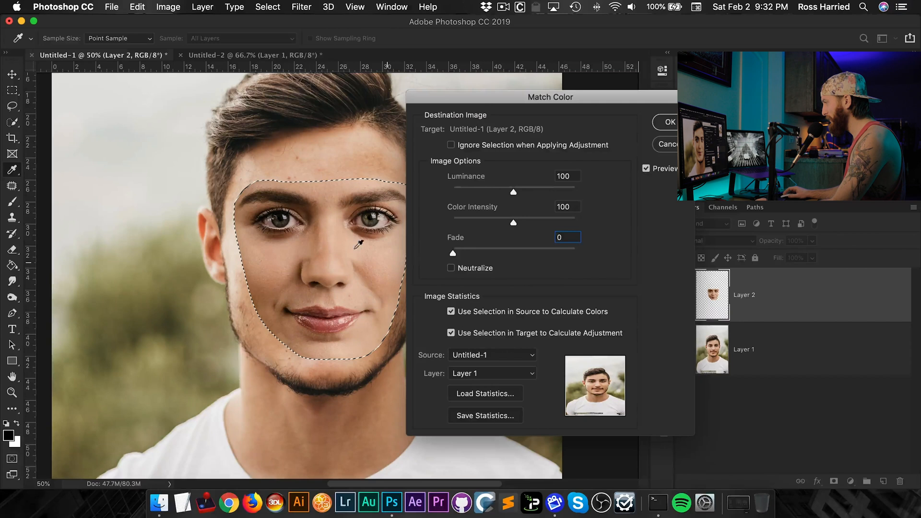
pyautogui.moveTo(341, 269)
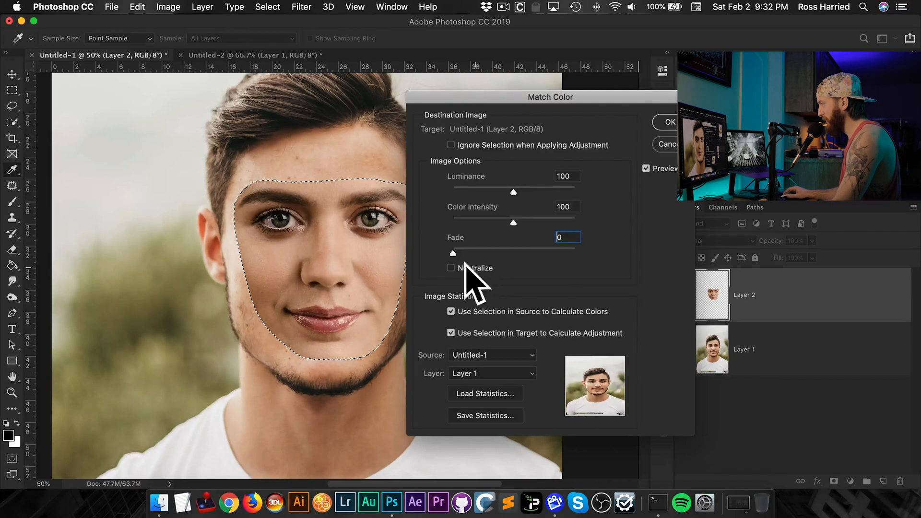
# Set Fade to 40 and Luminance to 105, leave Neutralize off, and apply.
pyautogui.moveTo(452, 253); pyautogui.dragTo(523, 253)
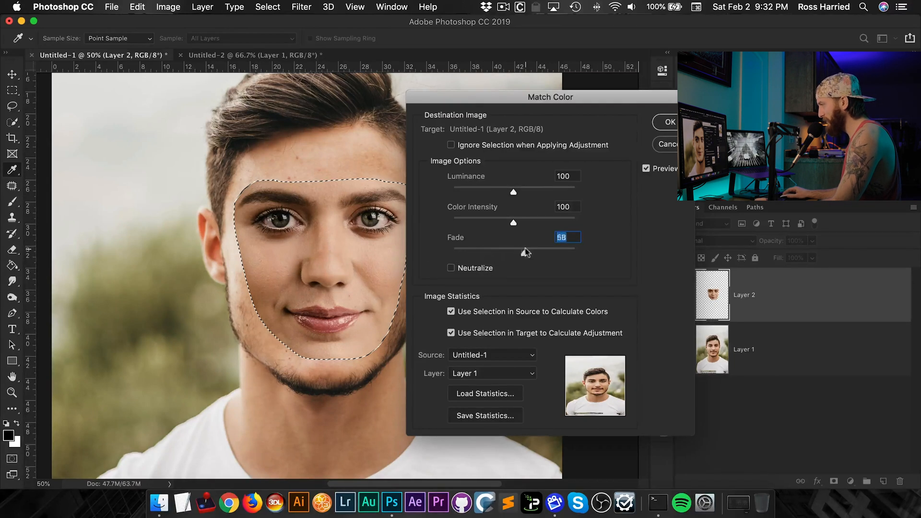
pyautogui.moveTo(526, 252); pyautogui.dragTo(497, 252)
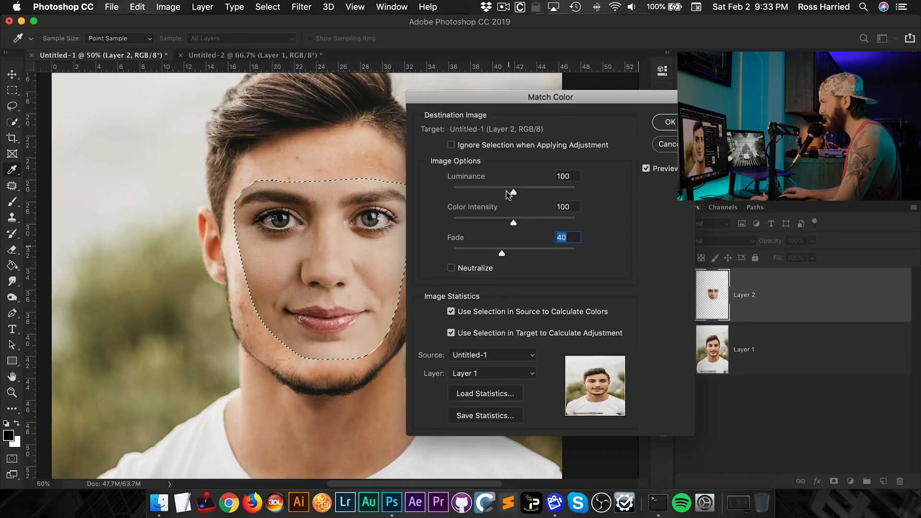
pyautogui.click(566, 176)
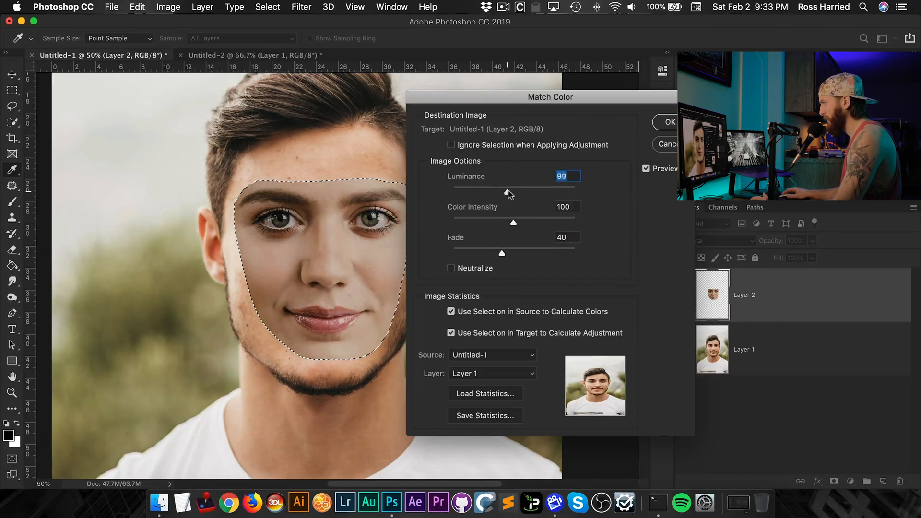
pyautogui.moveTo(499, 187); pyautogui.dragTo(514, 187)
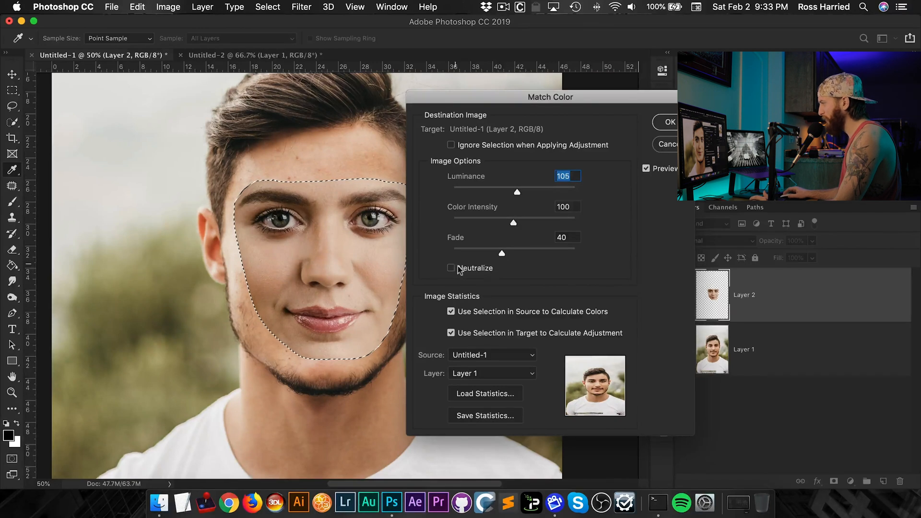
pyautogui.click(451, 268)
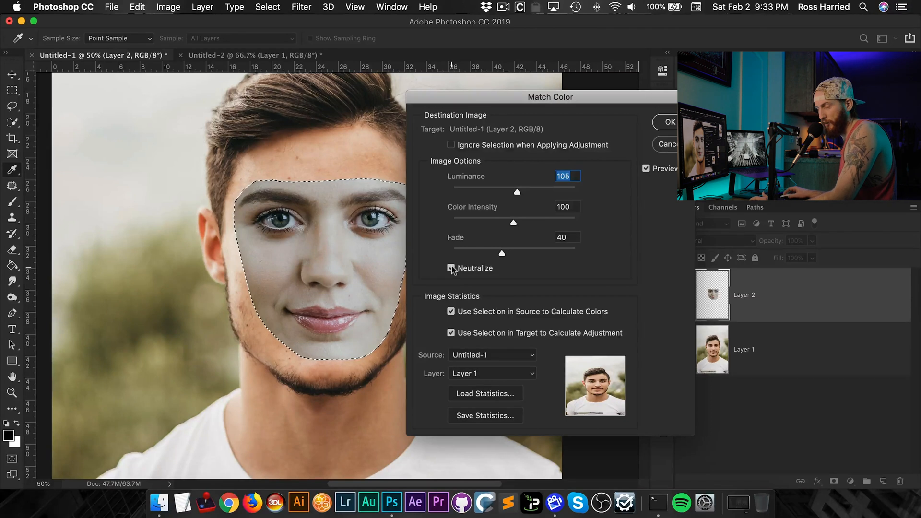
pyautogui.moveTo(451, 269)
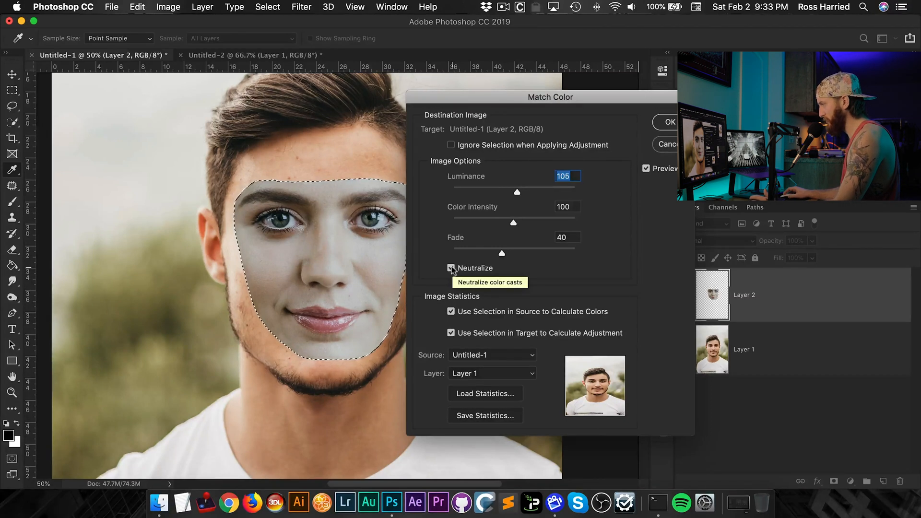
pyautogui.click(450, 267)
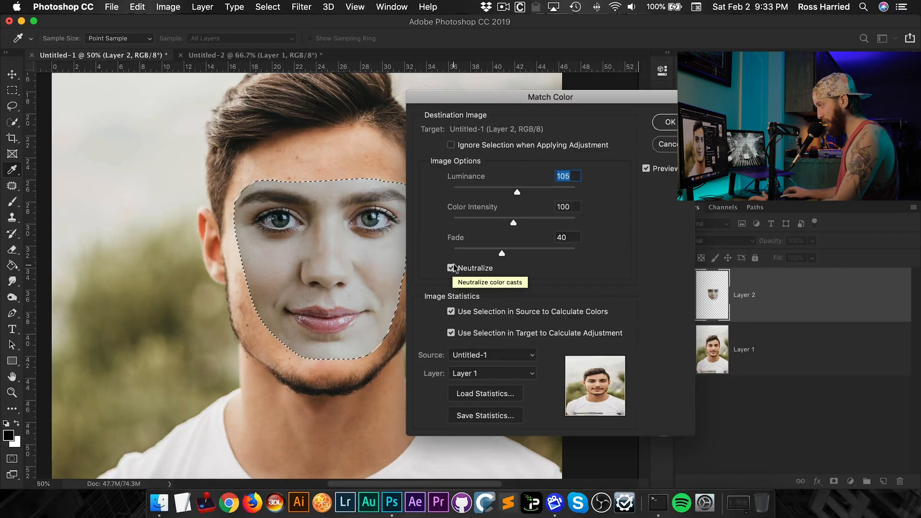
pyautogui.click(451, 268)
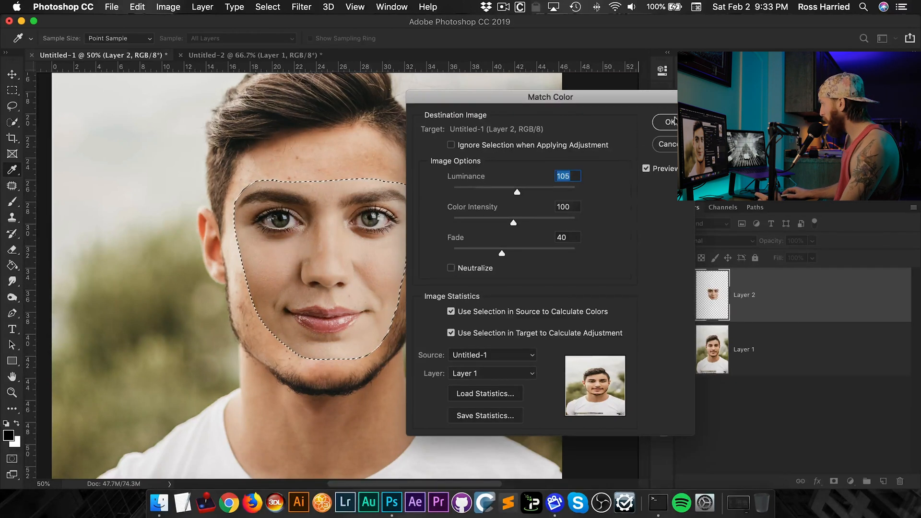
pyautogui.click(669, 121)
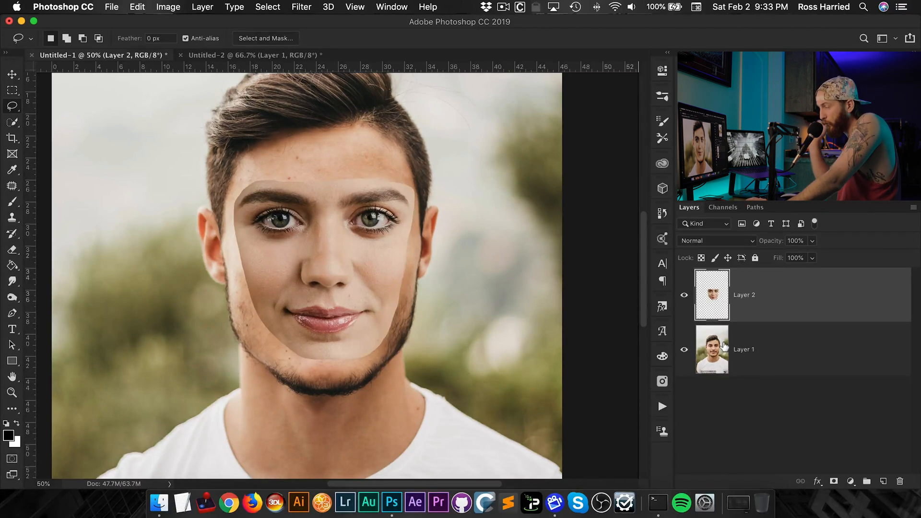
# Duplicate the man's Layer 1 and contract the face selection by 8 pixels.
pyautogui.click(743, 348)
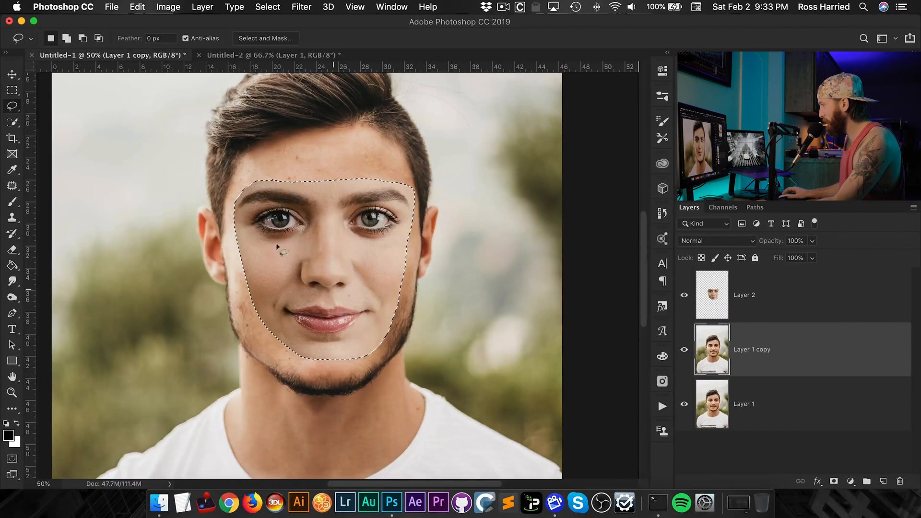
pyautogui.click(268, 6)
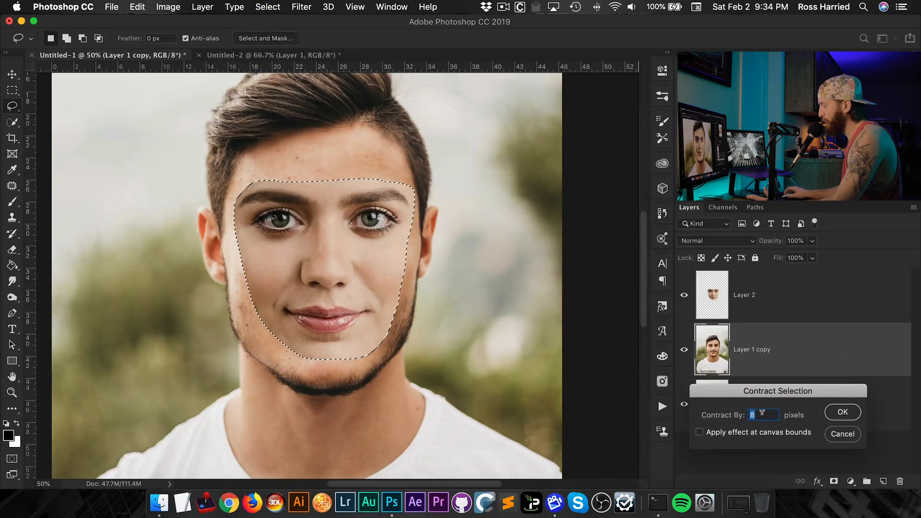
pyautogui.click(842, 412)
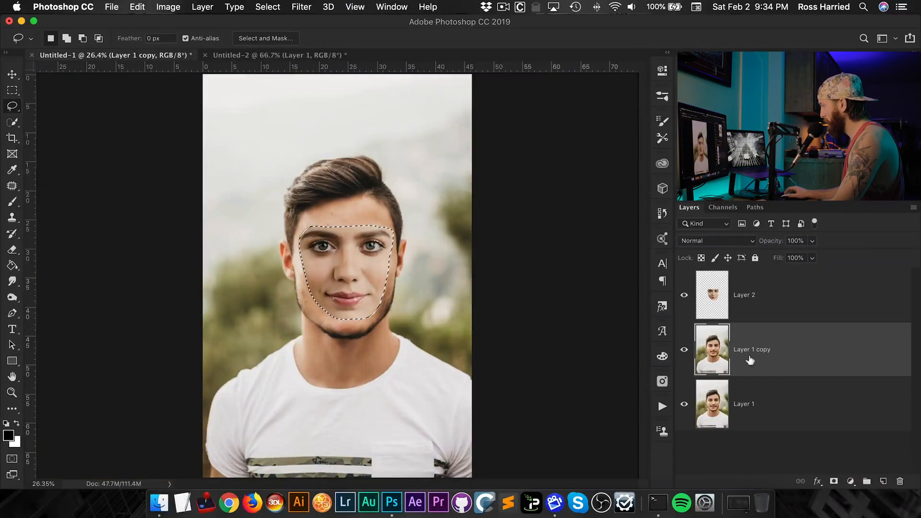
pyautogui.moveTo(756, 357)
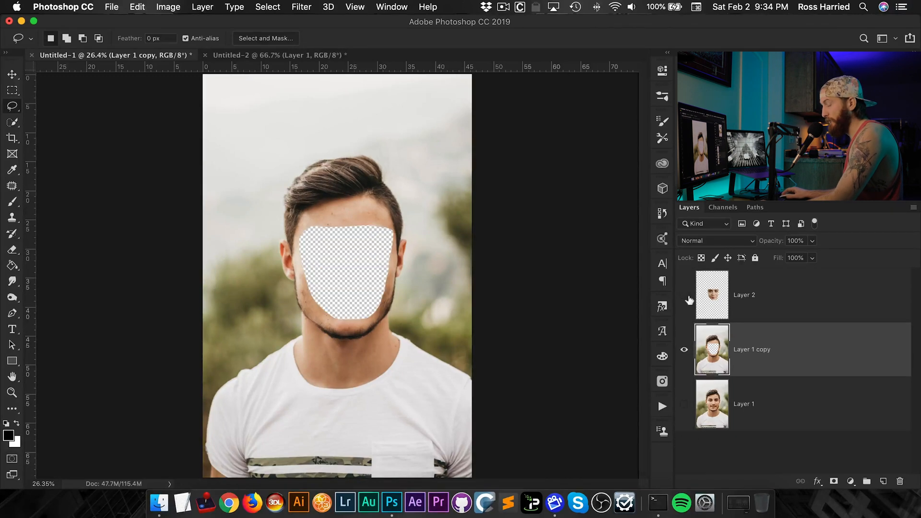
# Show the face layer Layer 2 and select it together with Layer 1 copy.
pyautogui.click(684, 295)
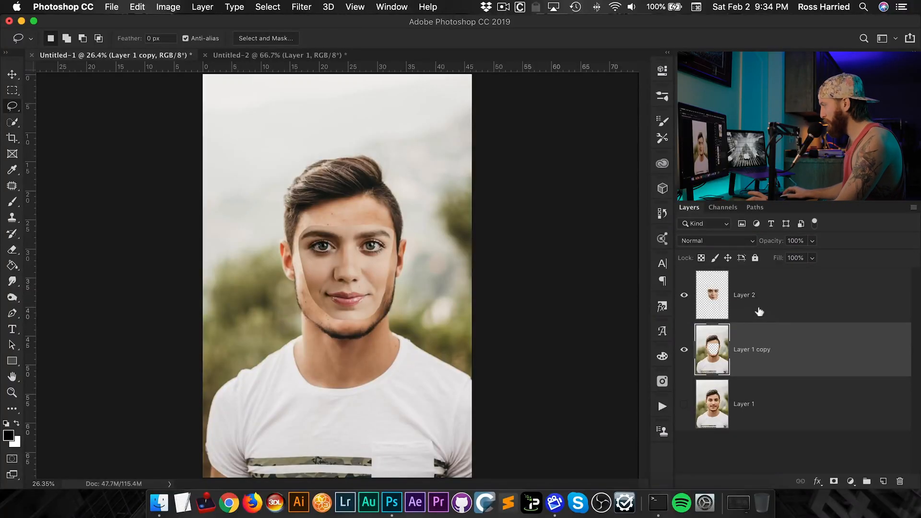
pyautogui.click(764, 295)
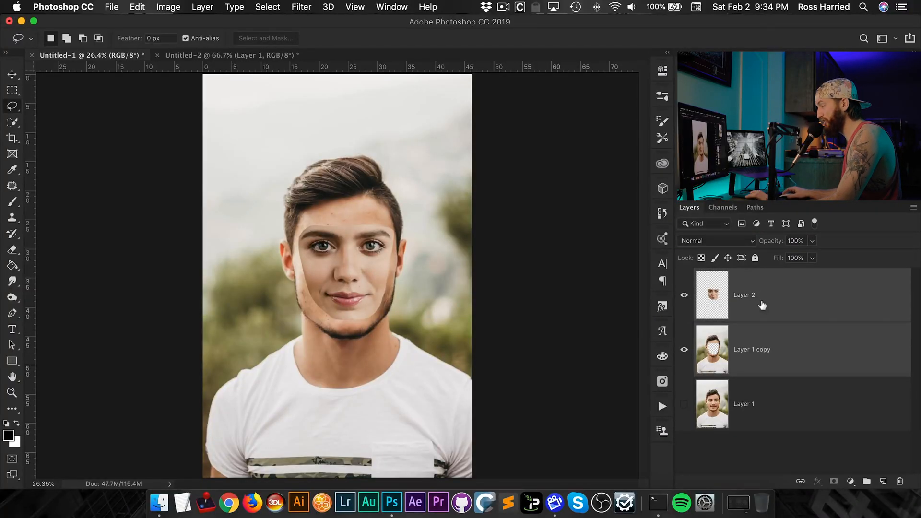
# Run Auto-Blend Layers as Panorama with Seamless Tones and Colors enabled.
pyautogui.click(168, 6)
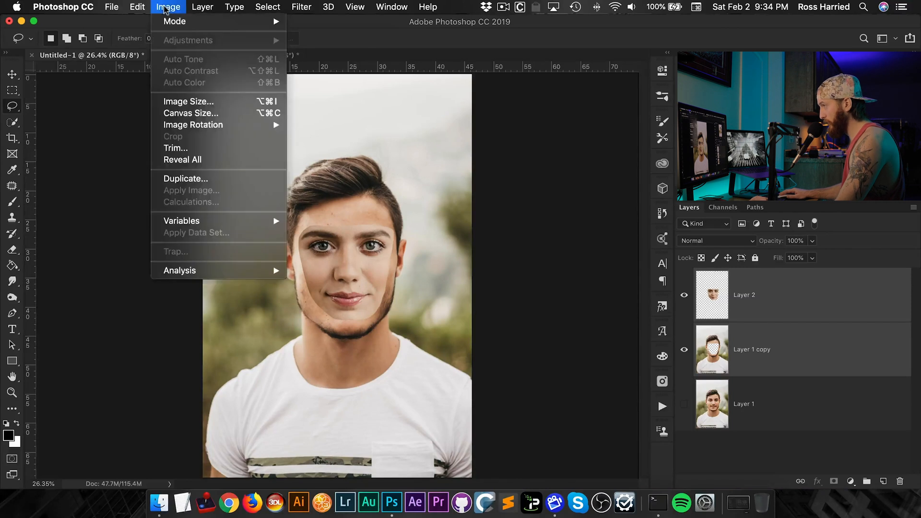
pyautogui.click(138, 7)
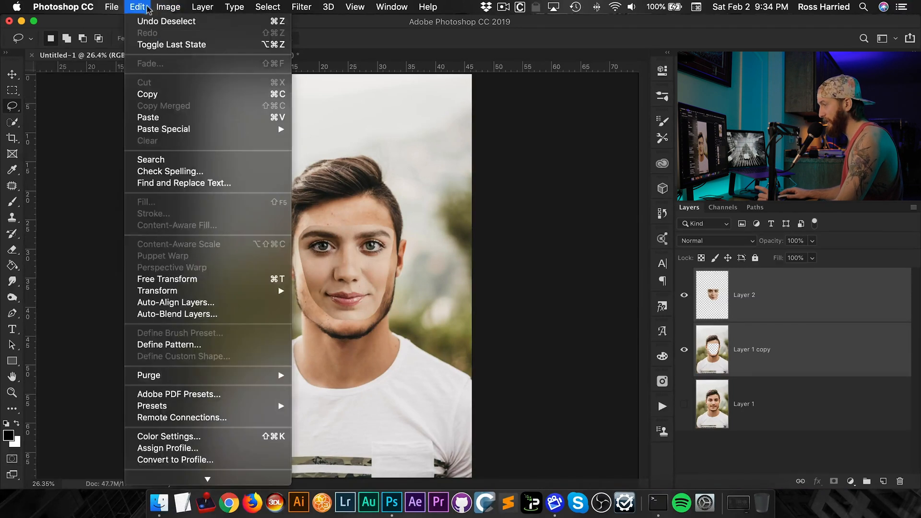
pyautogui.moveTo(177, 314)
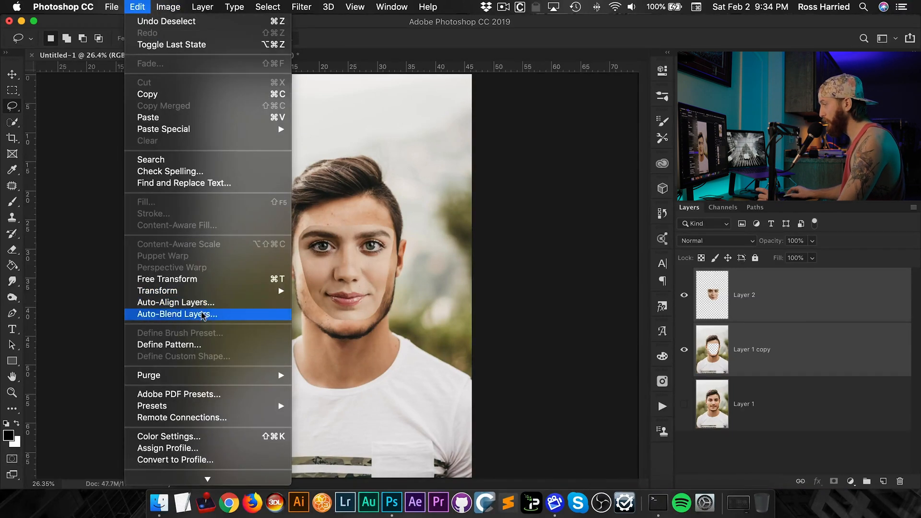
pyautogui.click(177, 313)
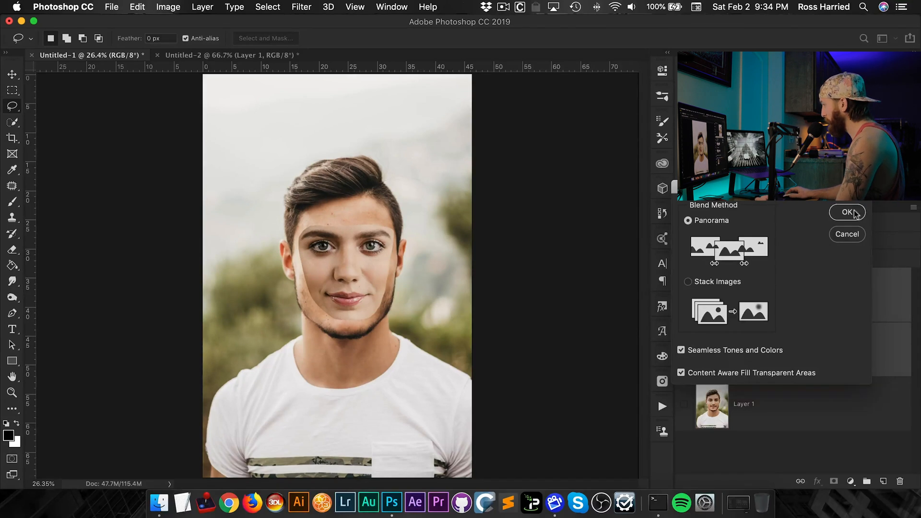
pyautogui.click(847, 212)
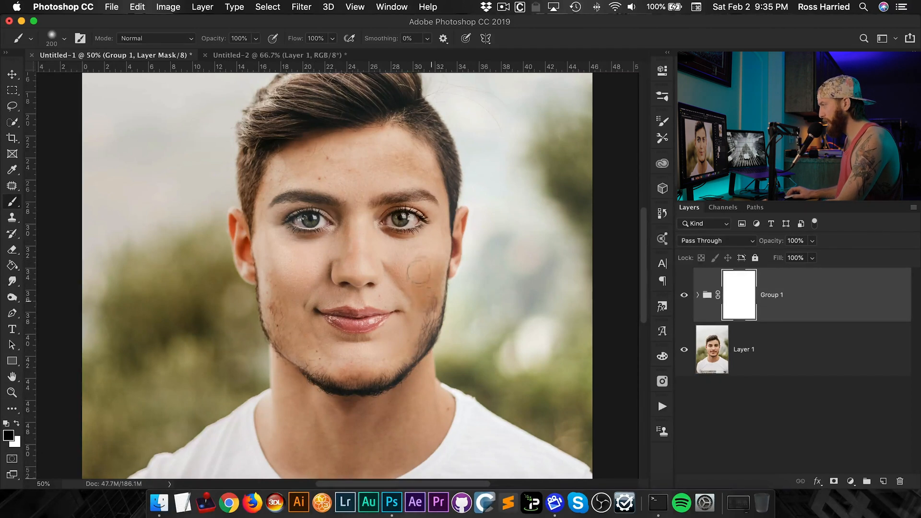
# Paint on Group 1's layer mask, then delete that layer mask.
pyautogui.moveTo(429, 264); pyautogui.dragTo(461, 320)
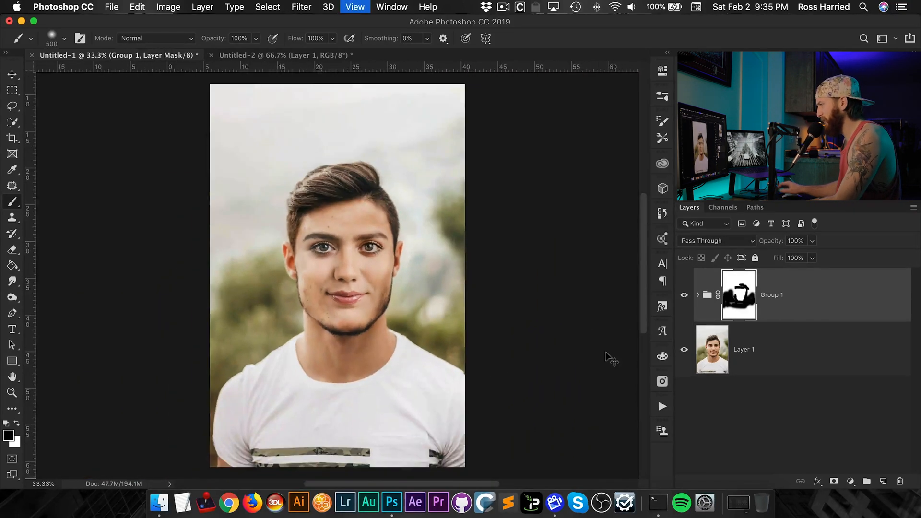
pyautogui.rightClick(739, 295)
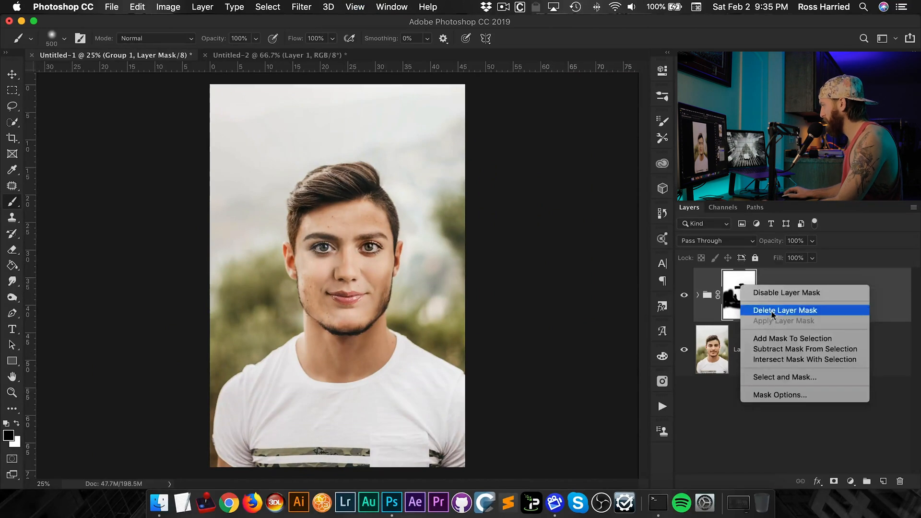
pyautogui.click(784, 310)
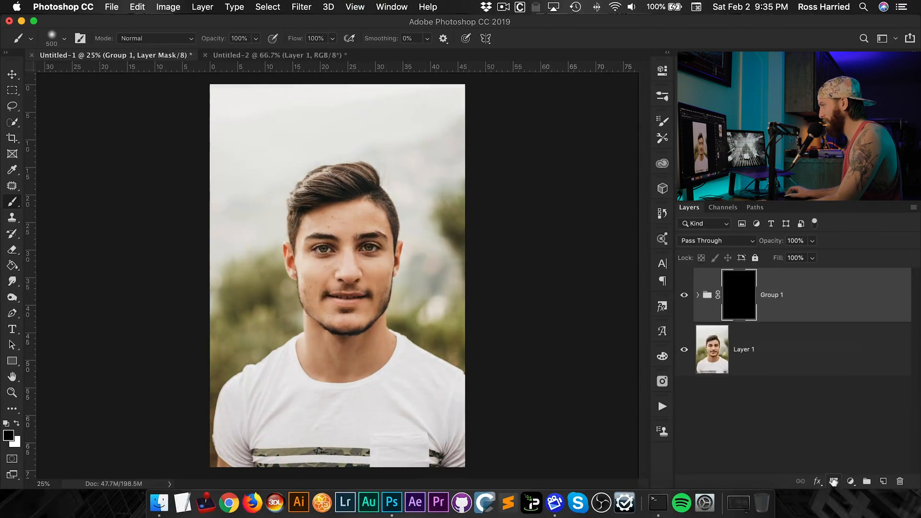